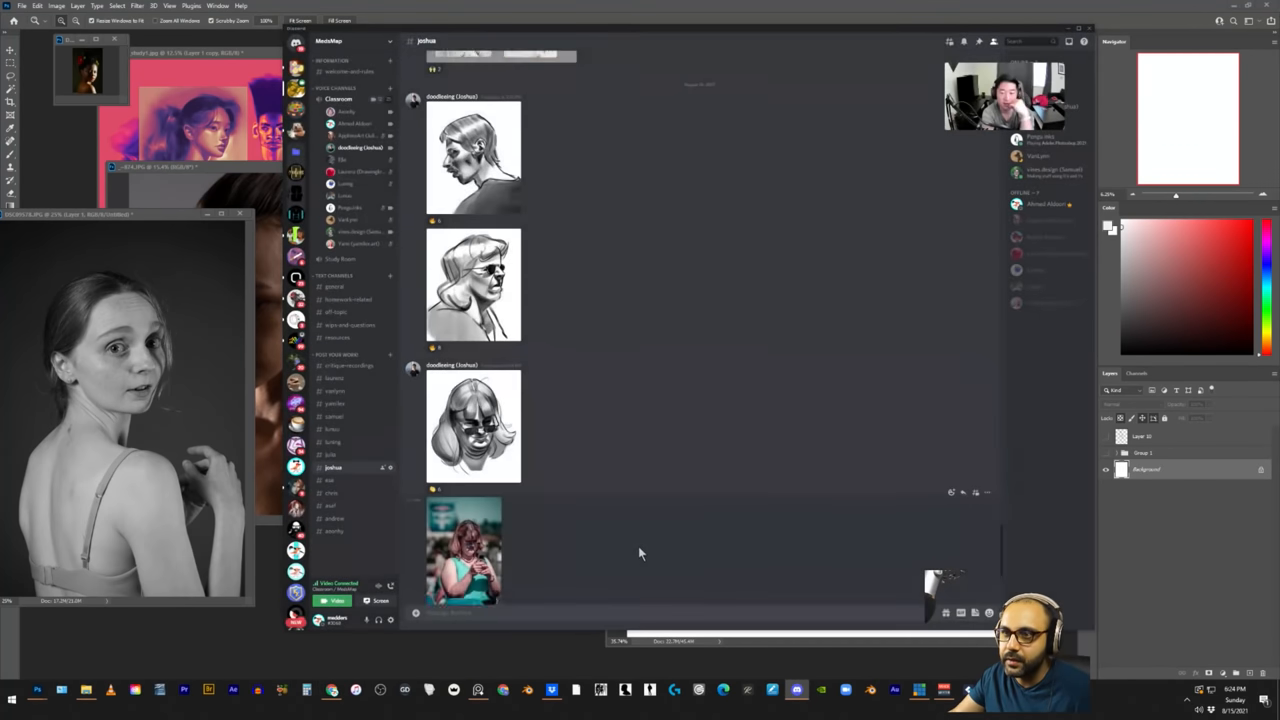
Step: Scroll down through the Discord channel of shared caricature drawings
{"action": "scroll", "scroll_direction": "down", "scroll_amount": 3}
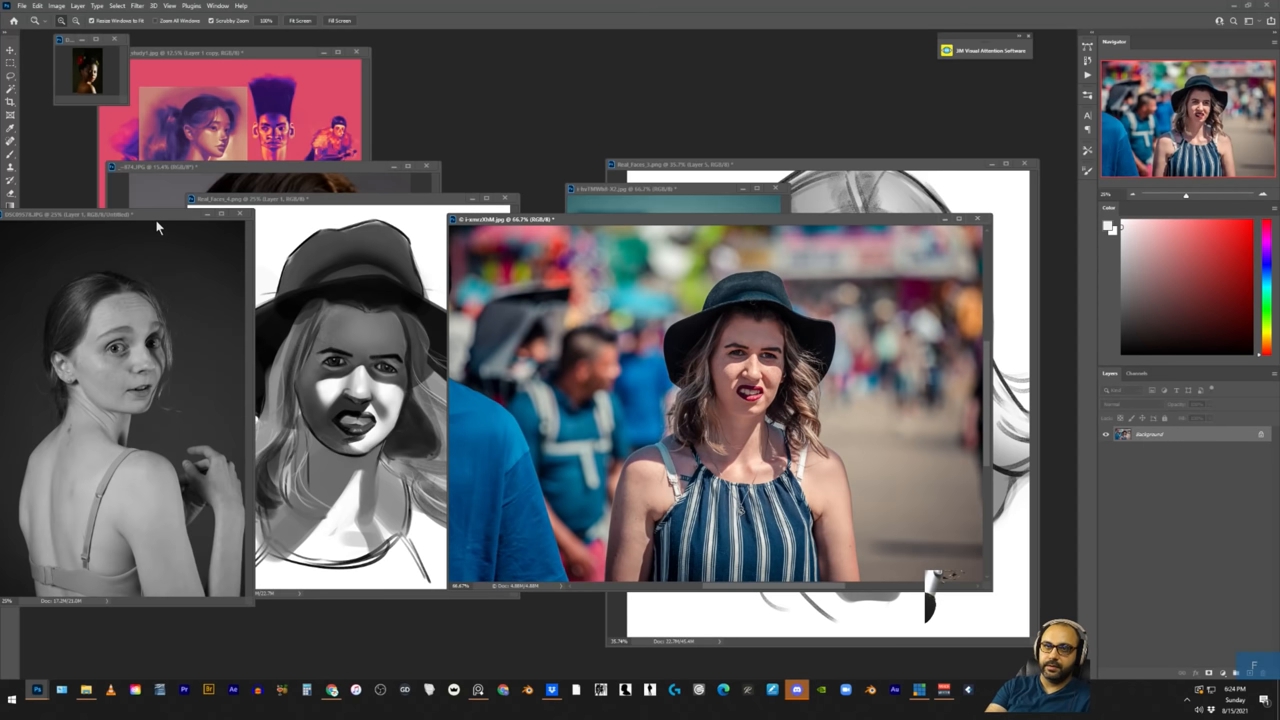
Step: Close the older grayscale portrait documents, choosing No to discard unsaved changes
{"action": "left_click", "coordinate": [240, 214]}
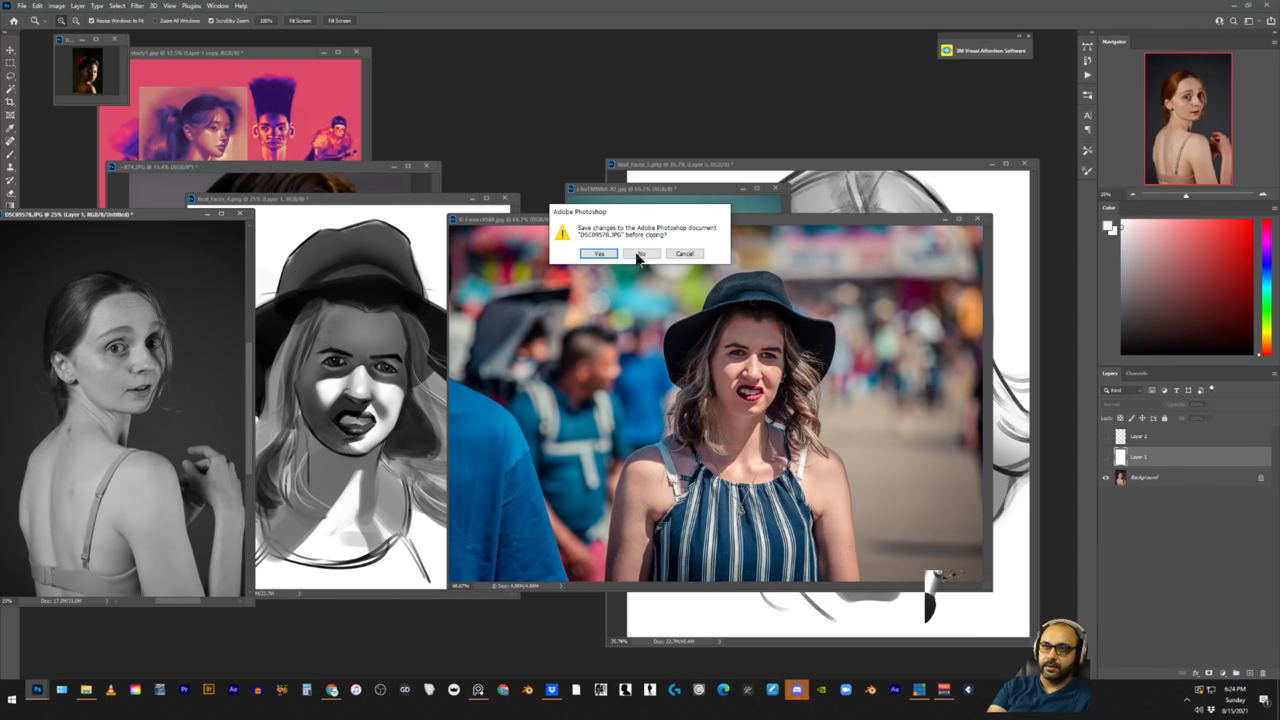
{"action": "left_click", "coordinate": [640, 252]}
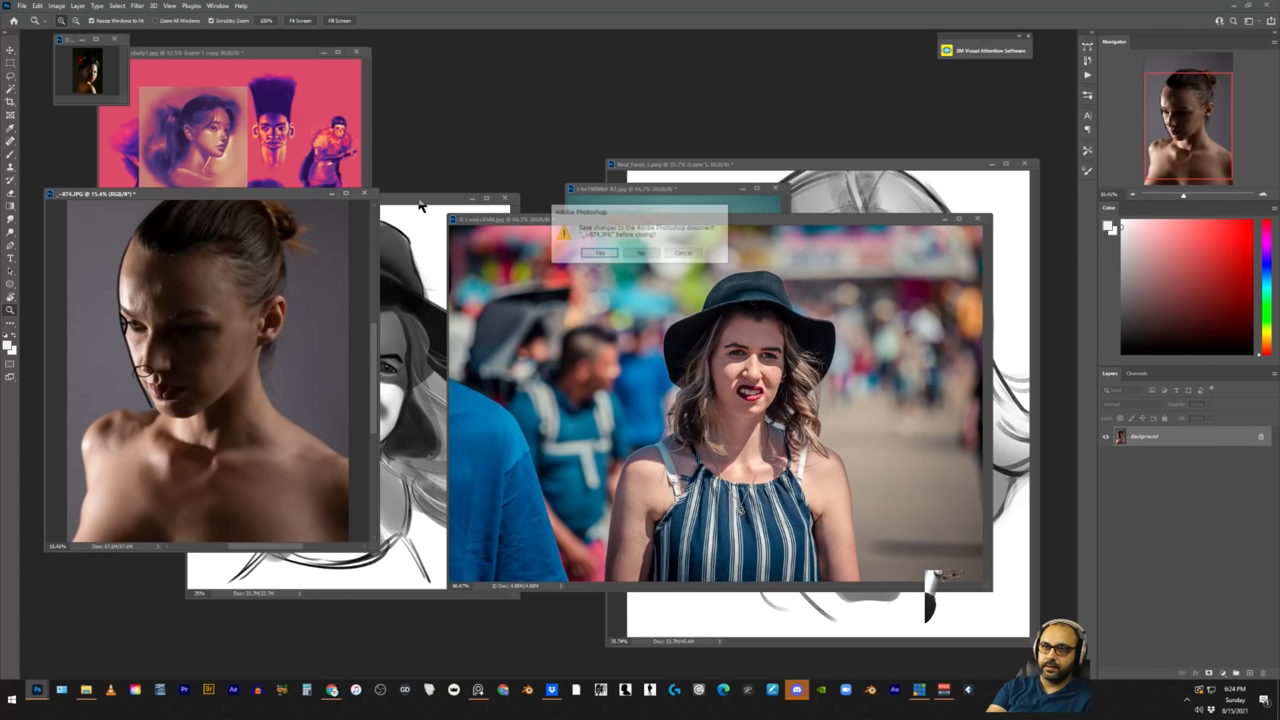
{"action": "left_click", "coordinate": [640, 252]}
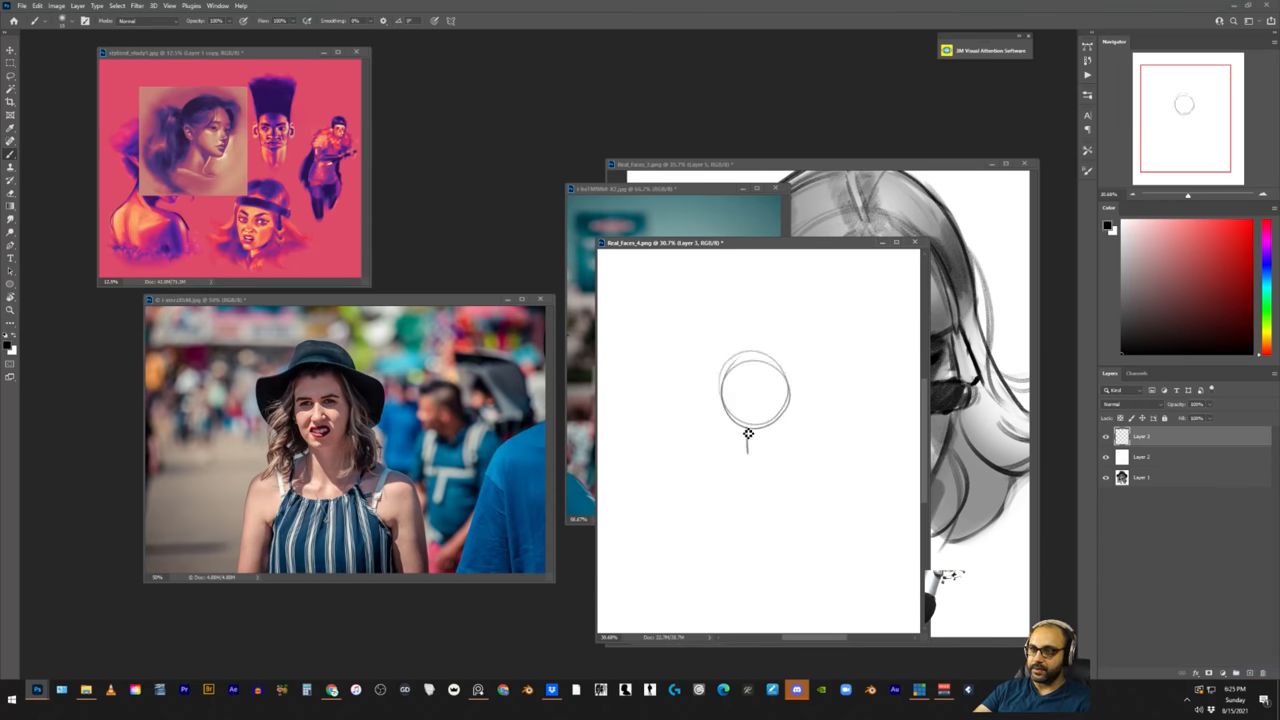
Step: Draw the neck under the circle and curved lines forming the hat brim and cylinder
{"action": "left_click_drag", "start_coordinate": [744, 420], "coordinate": [760, 460]}
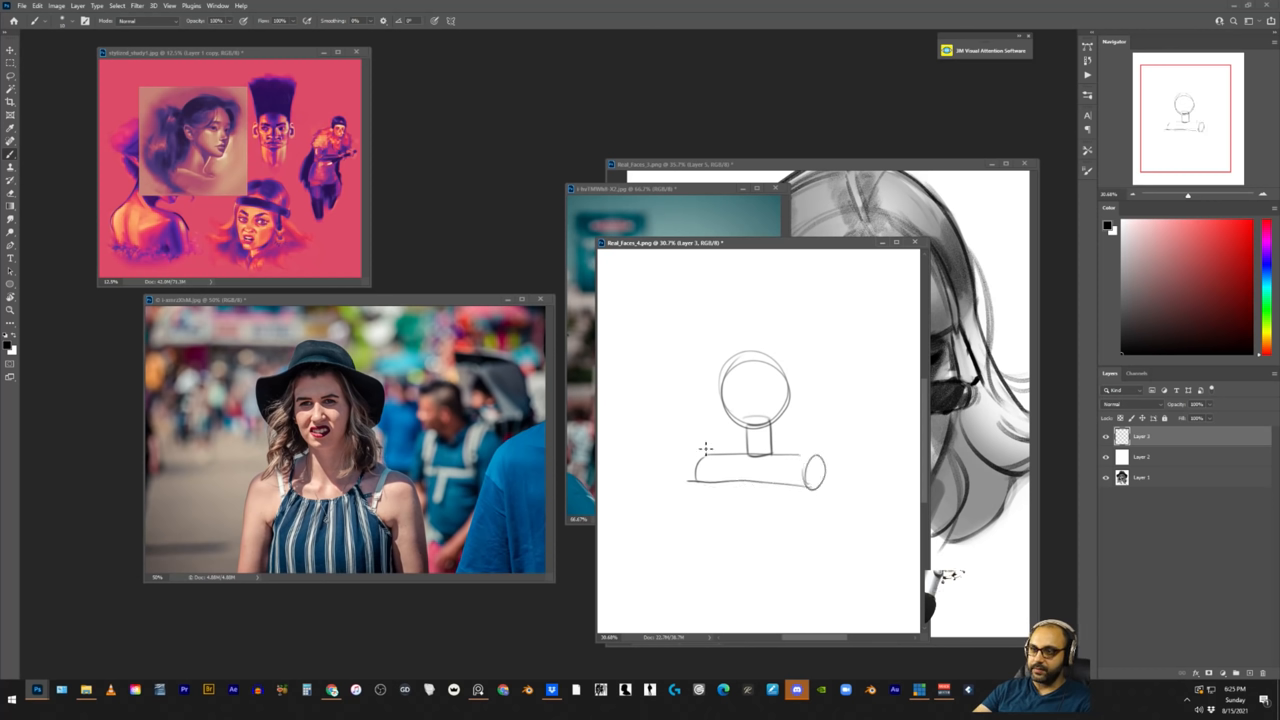
{"action": "left_click_drag", "start_coordinate": [720, 400], "coordinate": [648, 368]}
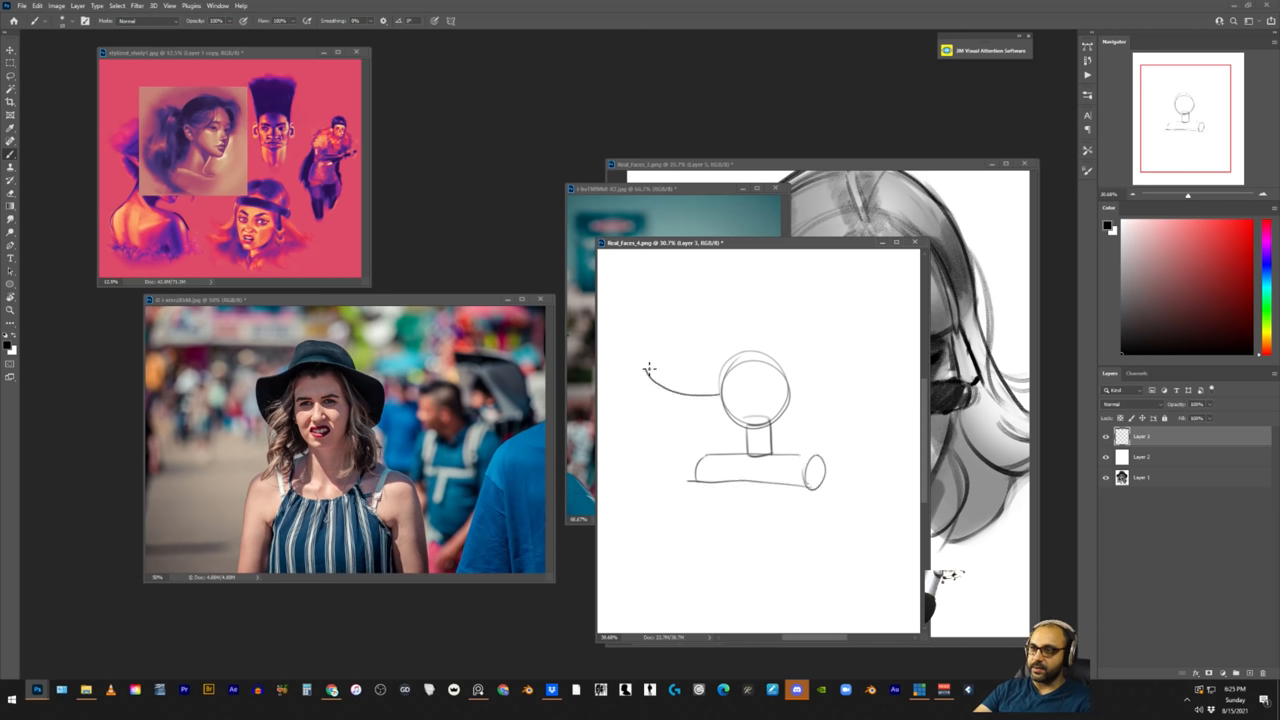
{"action": "left_click_drag", "start_coordinate": [650, 370], "coordinate": [850, 360]}
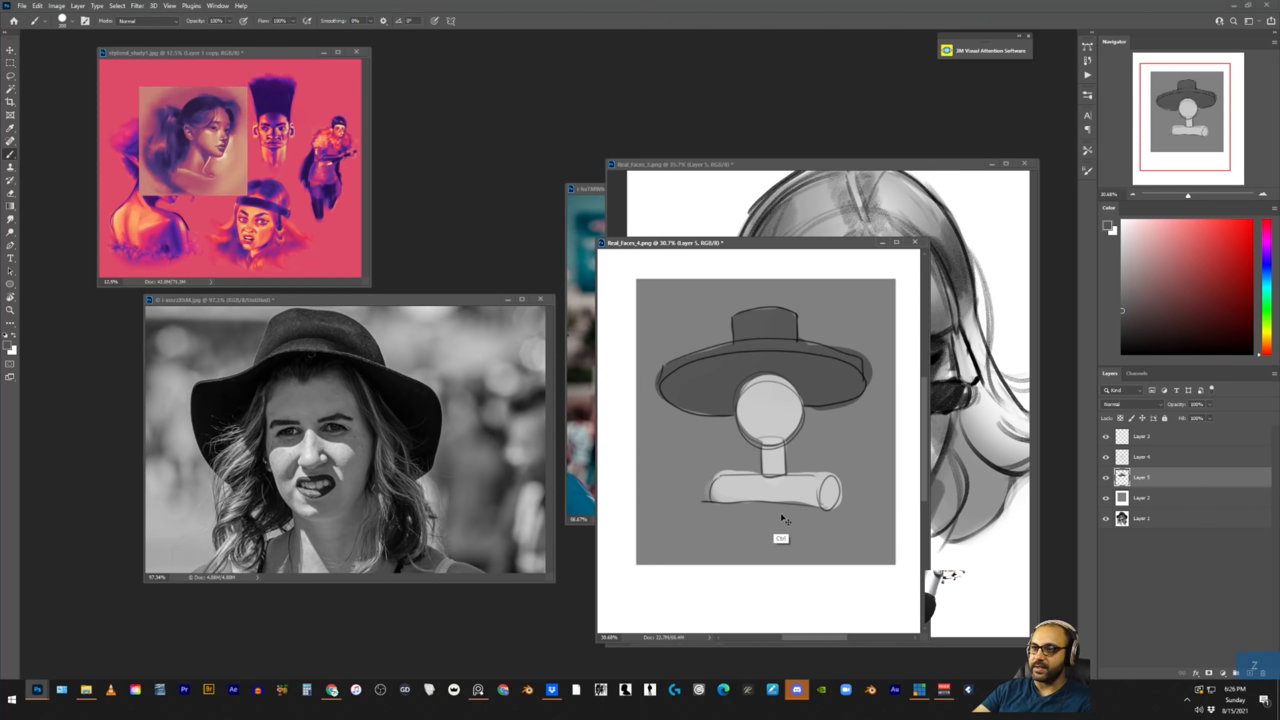
{"action": "mouse_move", "coordinate": [1050, 376]}
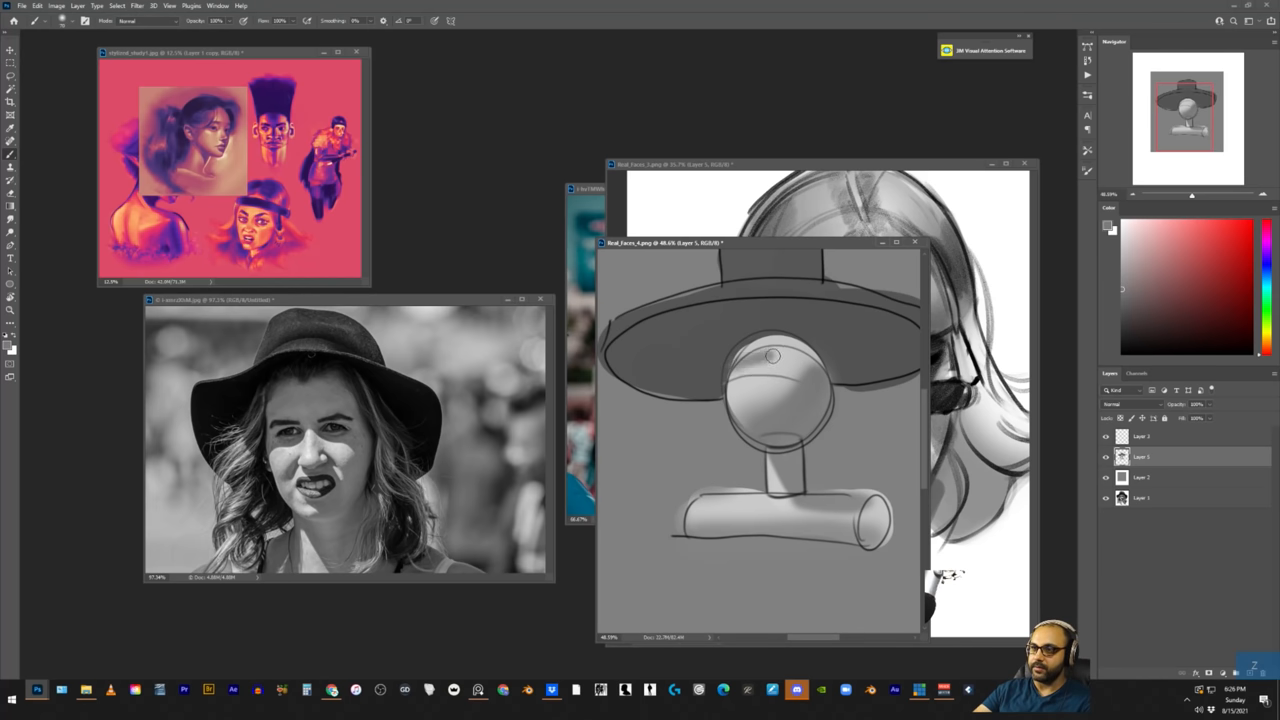
Step: Paint a dark shadow under the hat brim and shade the round head sphere
{"action": "left_click", "coordinate": [772, 356]}
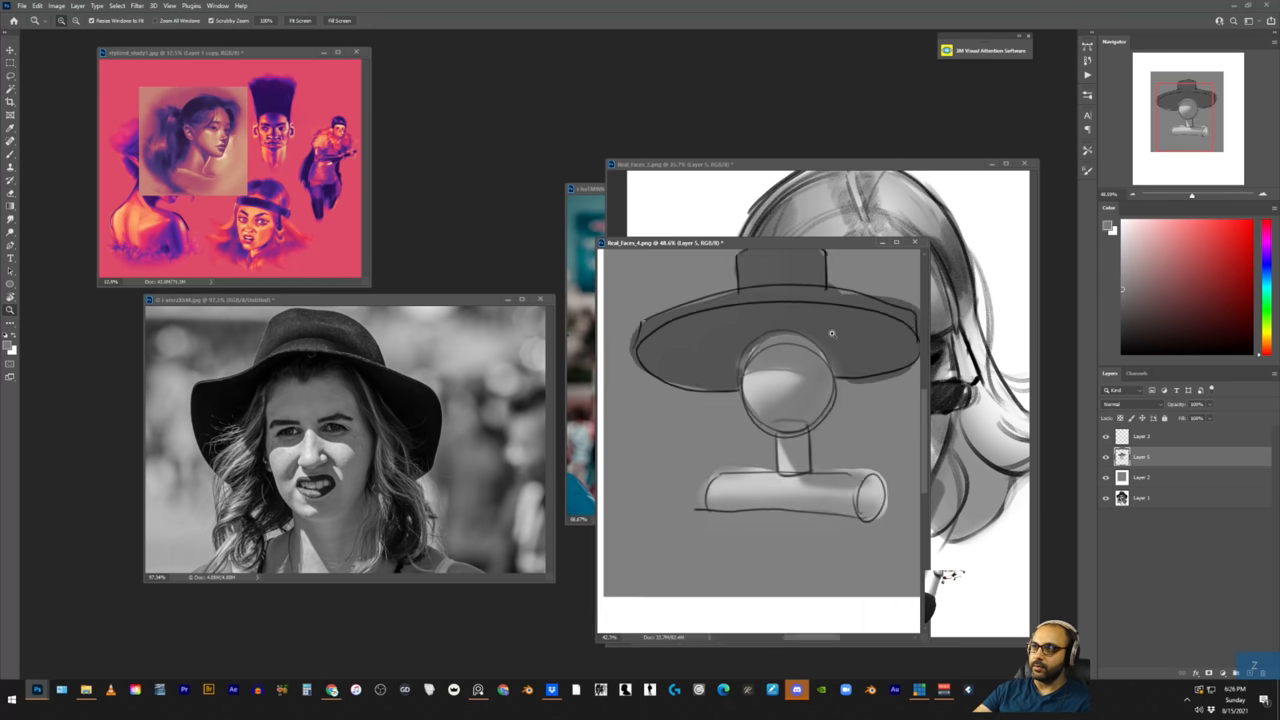
{"action": "scroll", "scroll_direction": "down", "scroll_amount": 3}
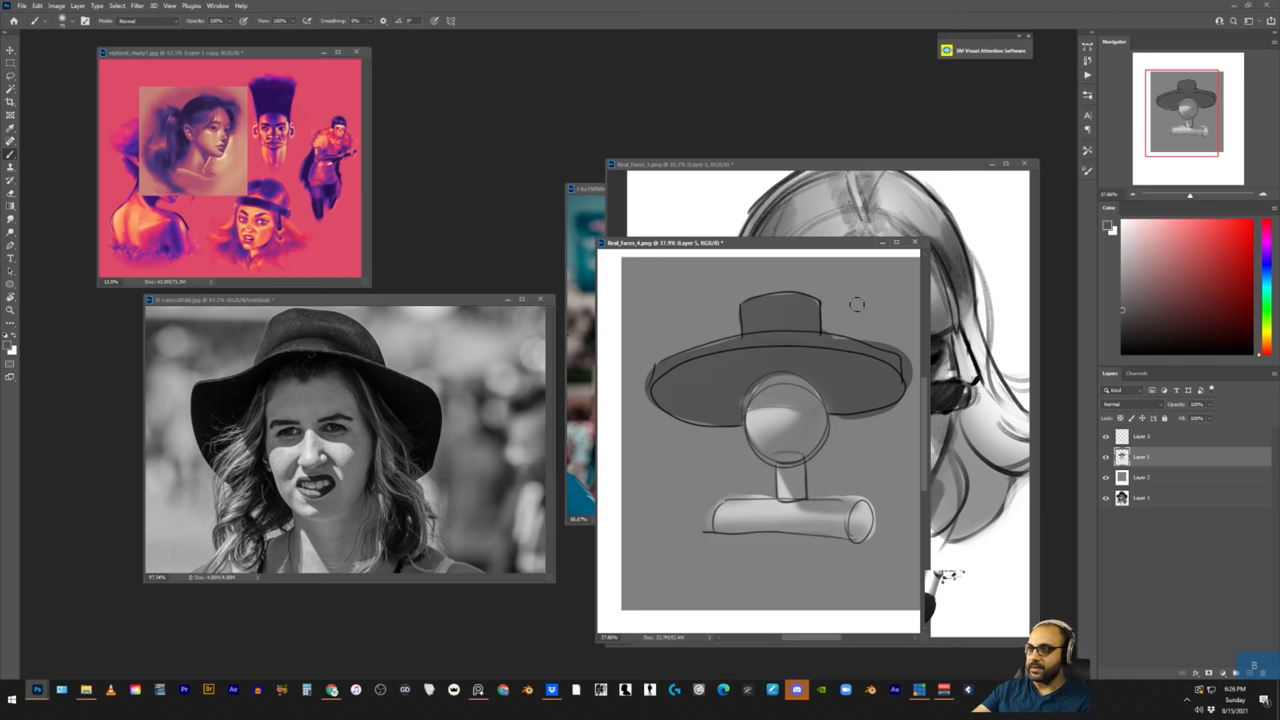
{"action": "mouse_move", "coordinate": [1004, 402]}
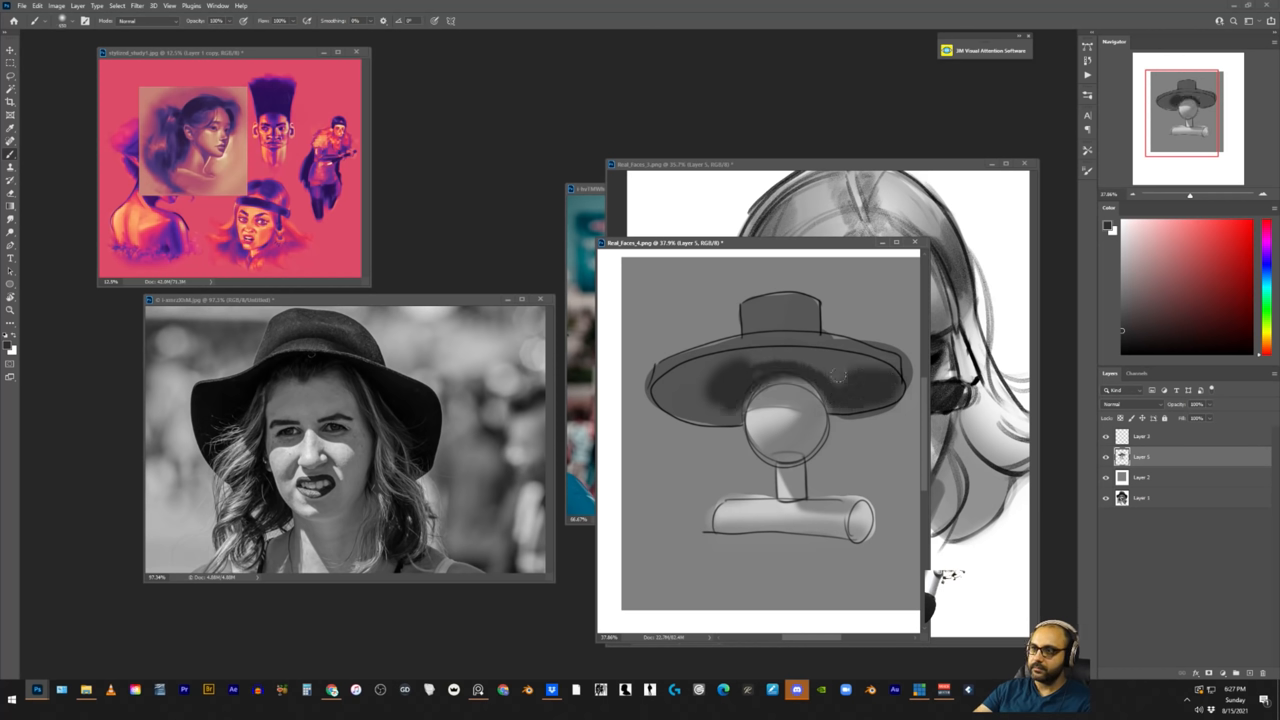
{"action": "left_click_drag", "start_coordinate": [840, 376], "coordinate": [720, 398]}
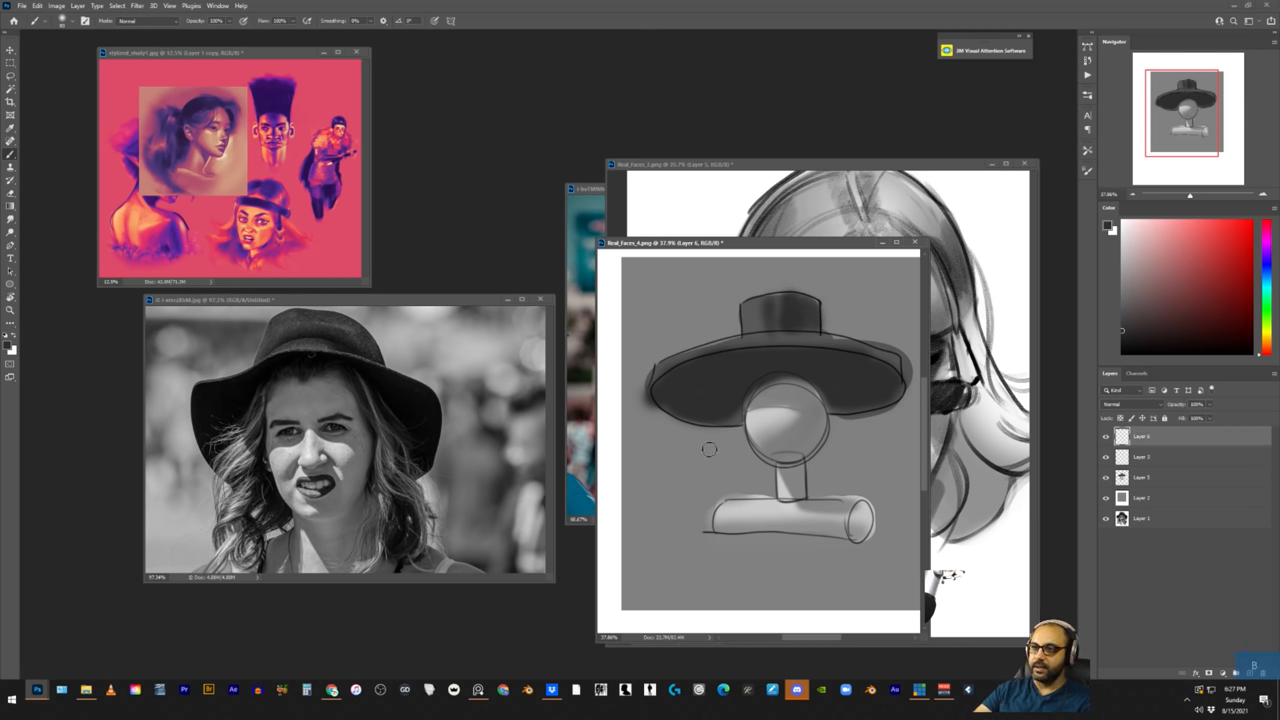
{"action": "mouse_move", "coordinate": [738, 432]}
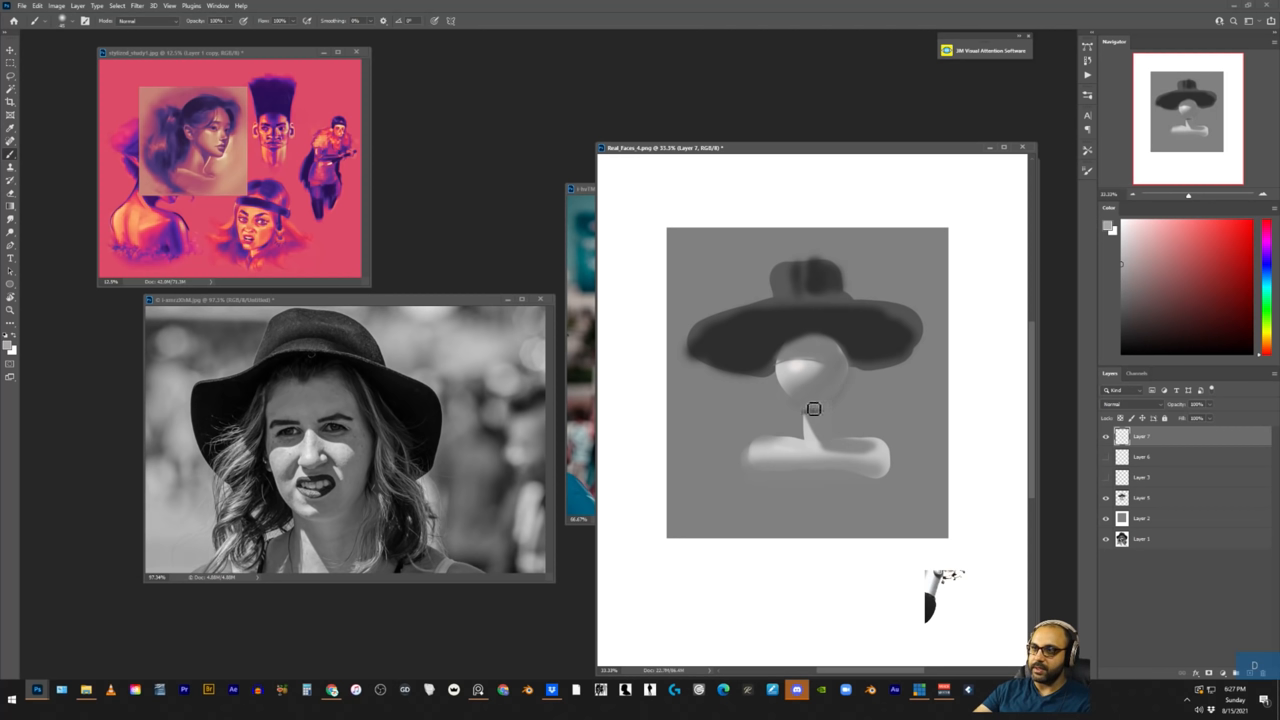
{"action": "mouse_move", "coordinate": [838, 392]}
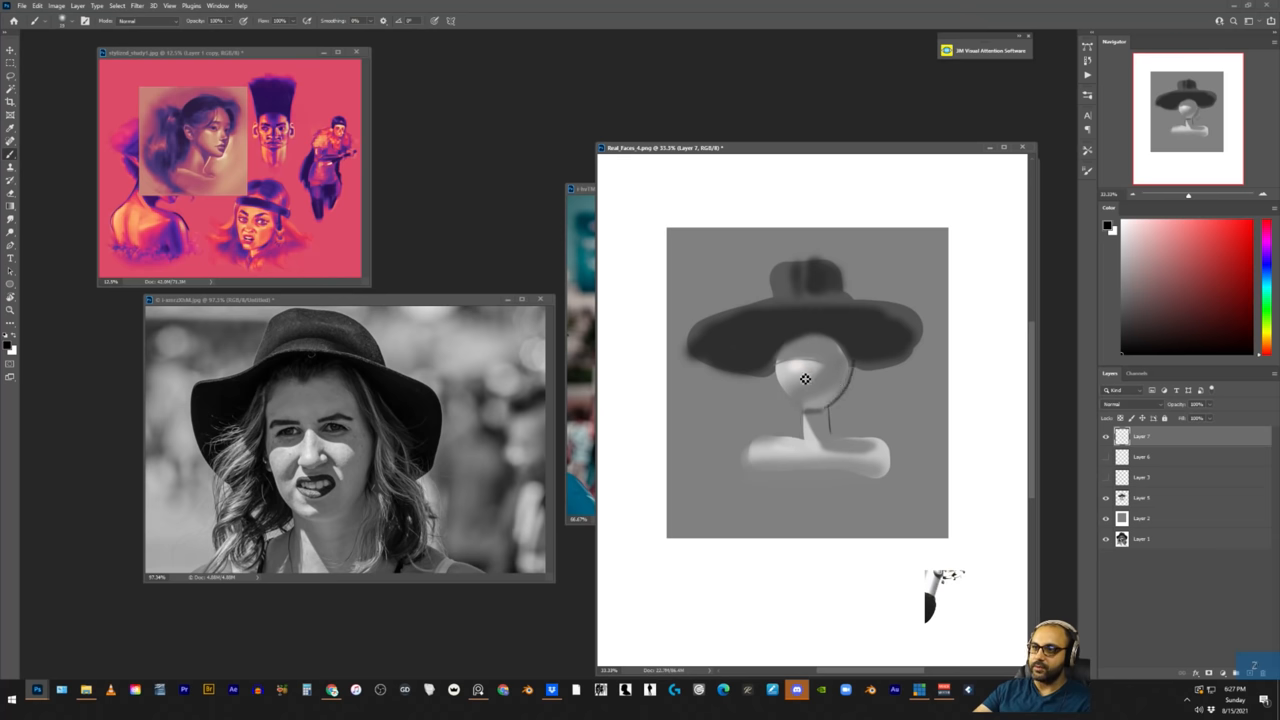
{"action": "left_click_drag", "start_coordinate": [804, 378], "coordinate": [924, 436]}
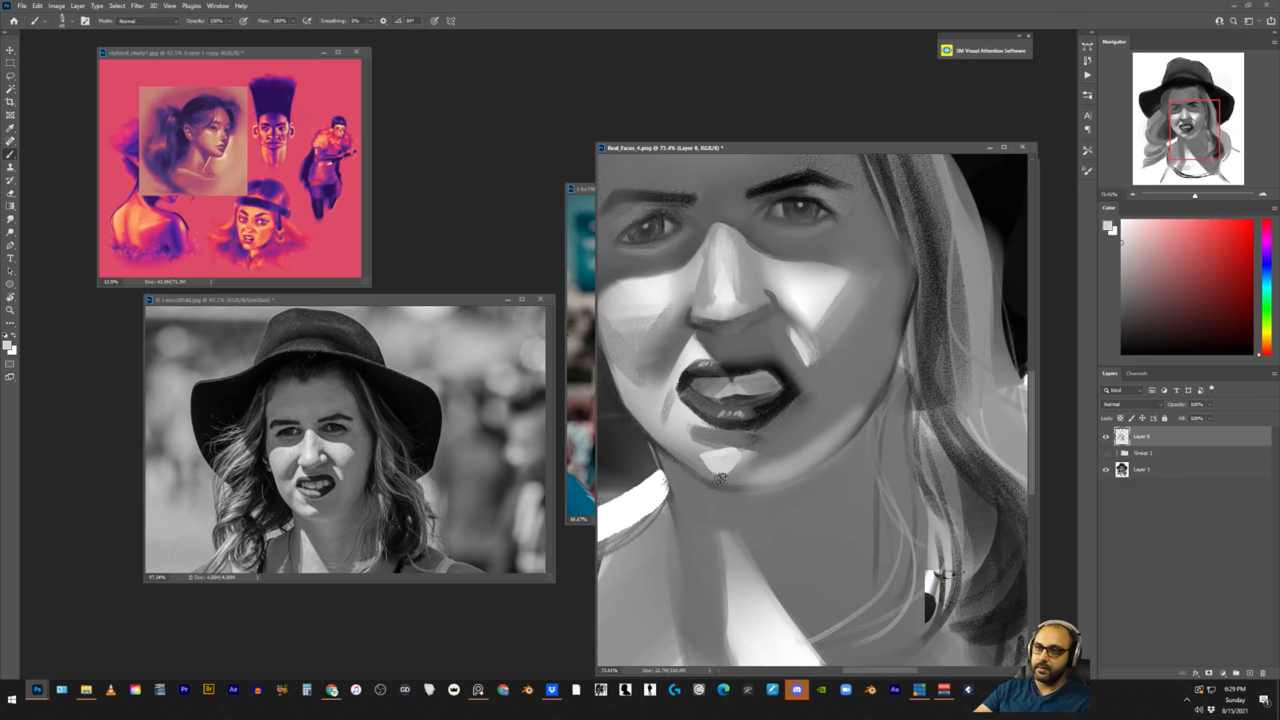
{"action": "mouse_move", "coordinate": [736, 464]}
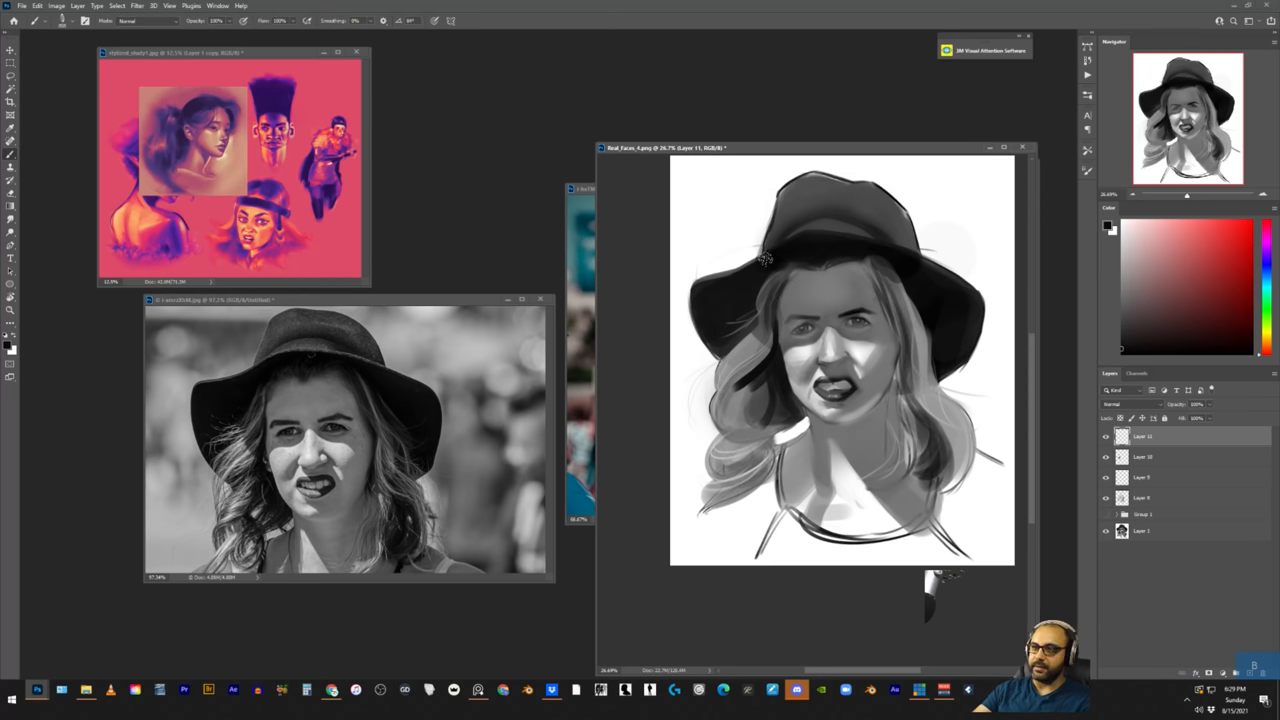
Step: Deepen the shadow across the face and darken the hair and neck
{"action": "left_click_drag", "start_coordinate": [764, 258], "coordinate": [872, 296]}
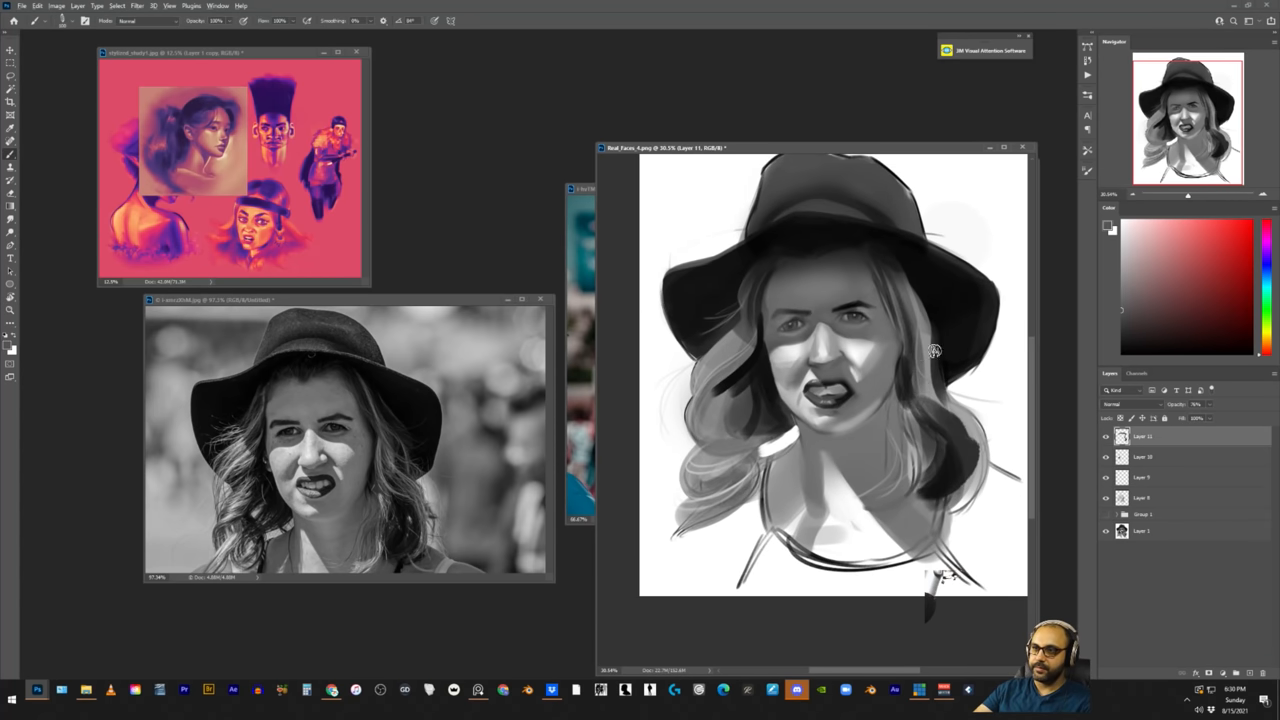
{"action": "left_click_drag", "start_coordinate": [936, 350], "coordinate": [920, 450]}
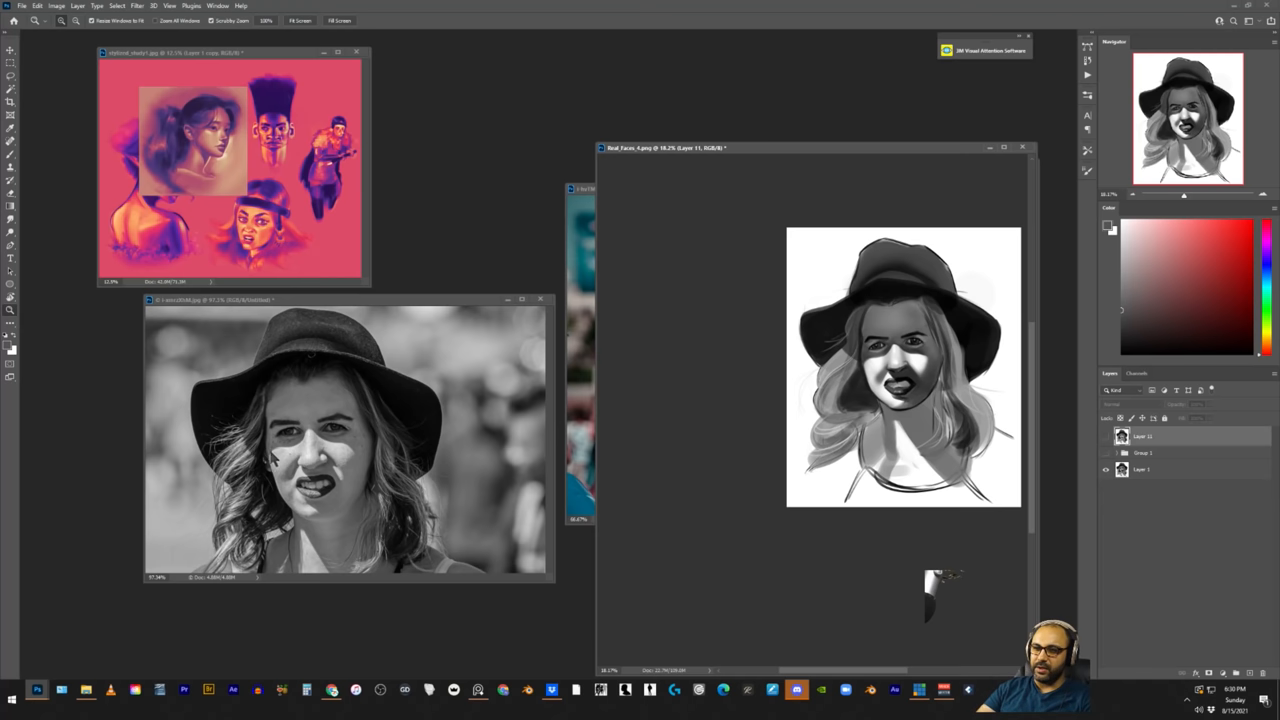
{"action": "mouse_move", "coordinate": [304, 432]}
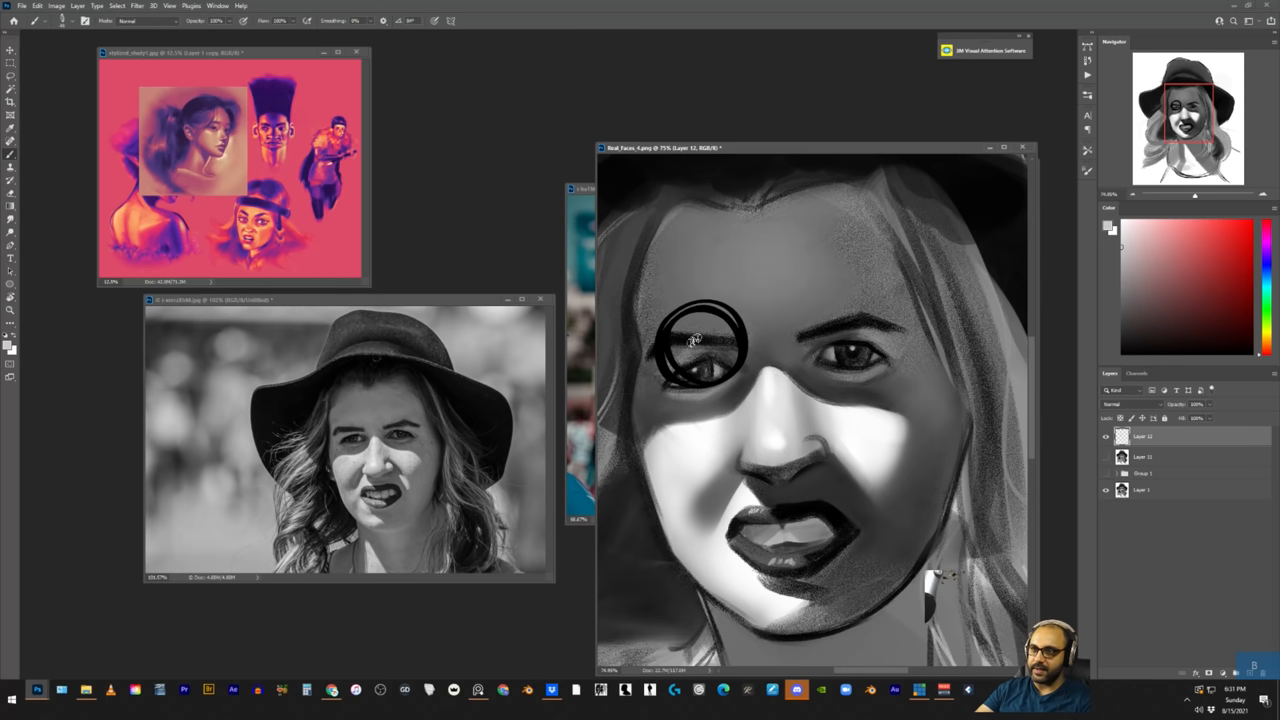
Step: Repaint the eye socket with new grey shapes and the upper eyelid line
{"action": "left_click", "coordinate": [700, 344]}
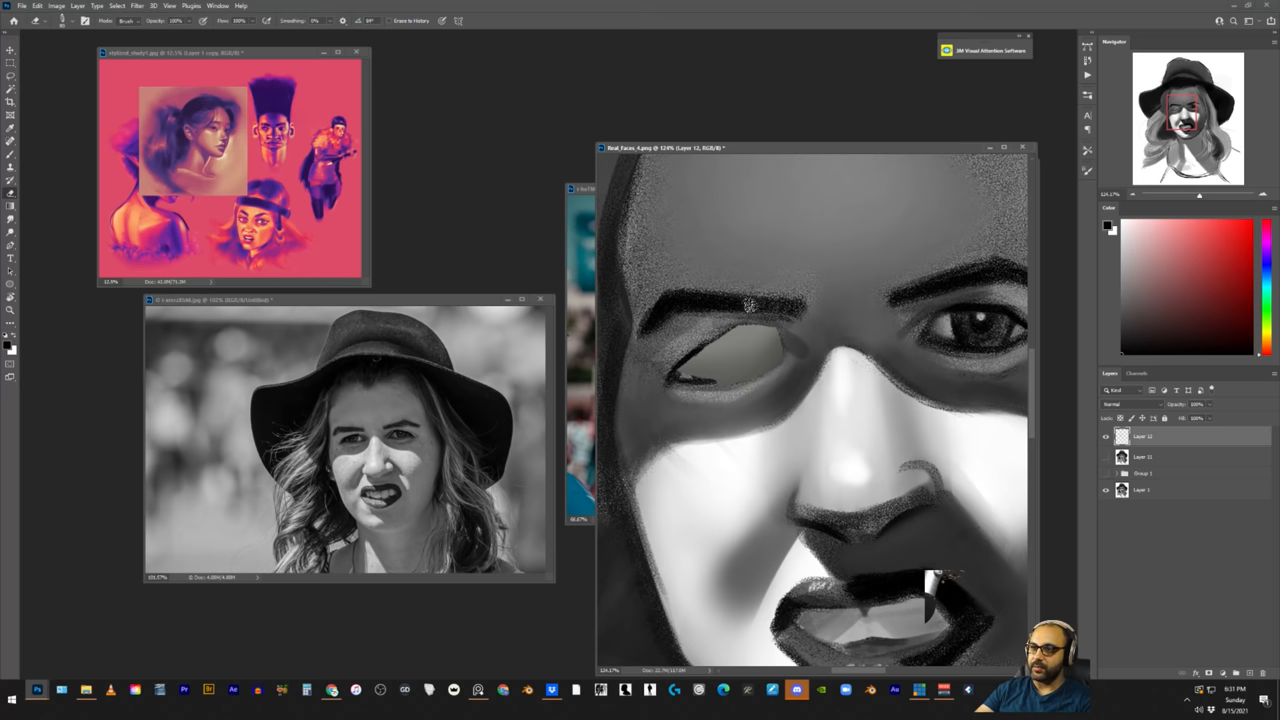
{"action": "left_click_drag", "start_coordinate": [750, 304], "coordinate": [700, 344]}
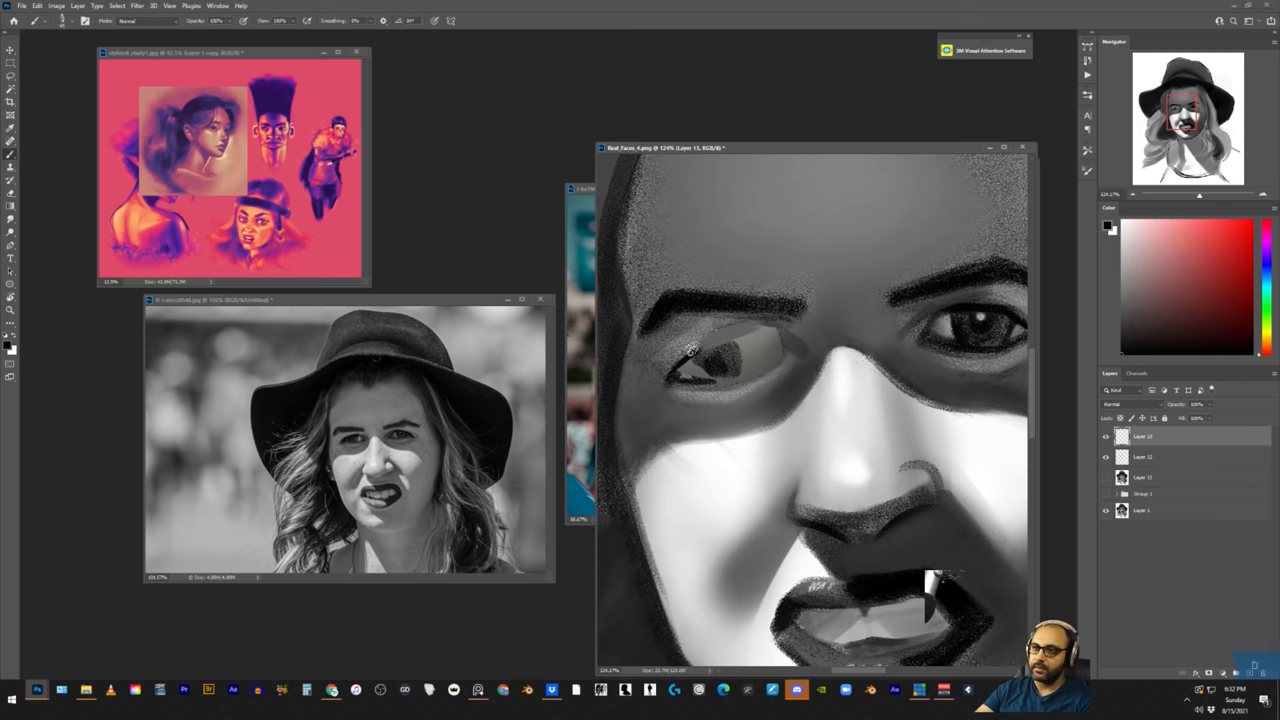
{"action": "left_click_drag", "start_coordinate": [690, 350], "coordinate": [730, 384]}
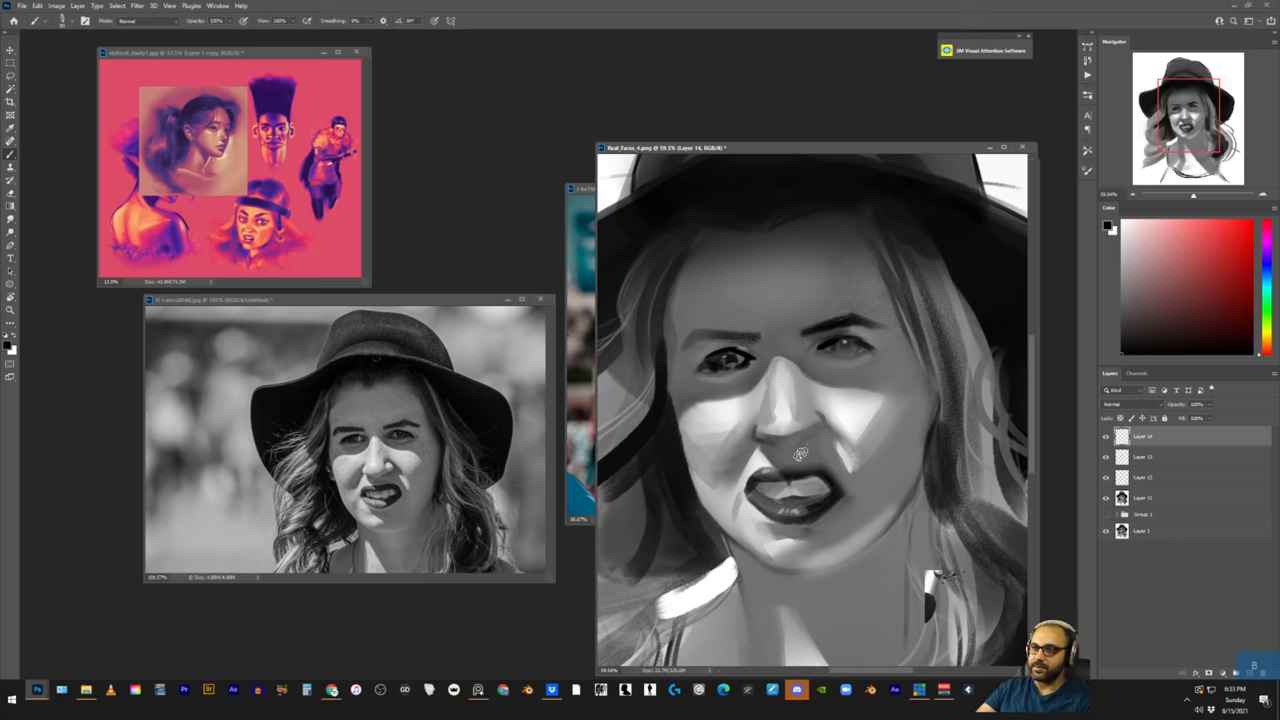
Step: Refine the face shading, then scroll the Discord channel of shared sketches
{"action": "left_click_drag", "start_coordinate": [764, 452], "coordinate": [836, 456]}
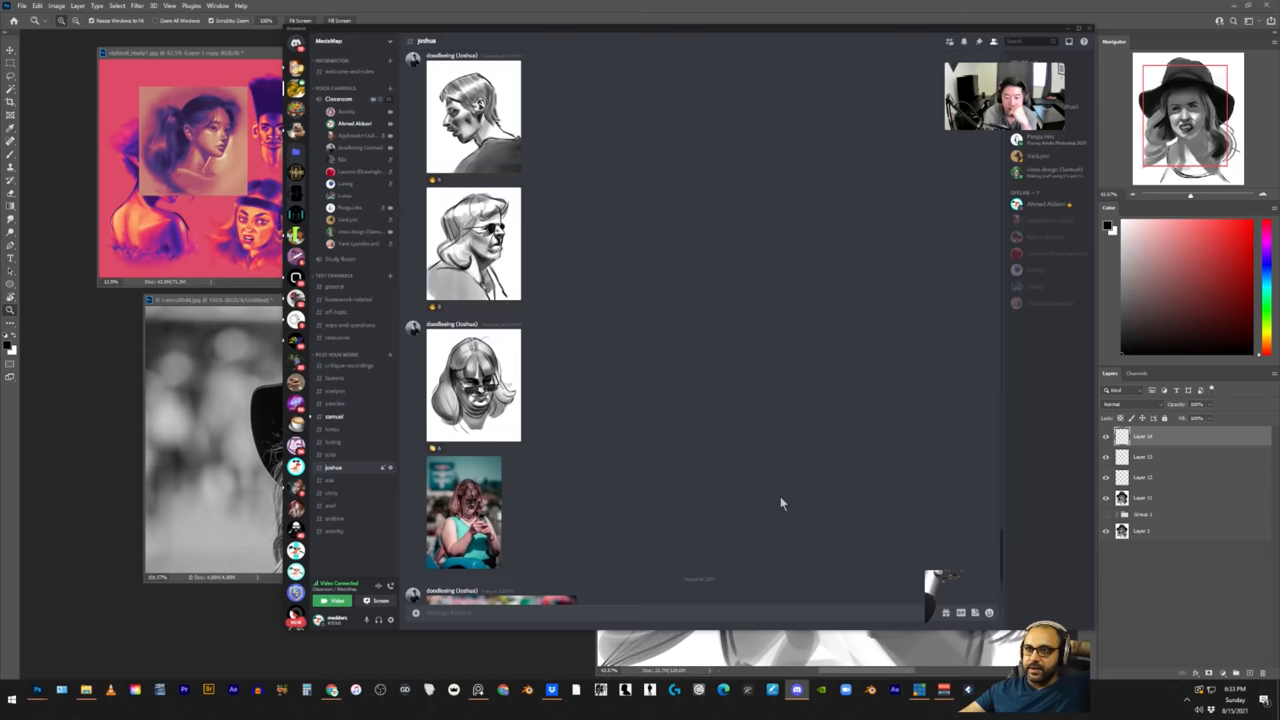
{"action": "scroll", "scroll_direction": "down", "scroll_amount": 3}
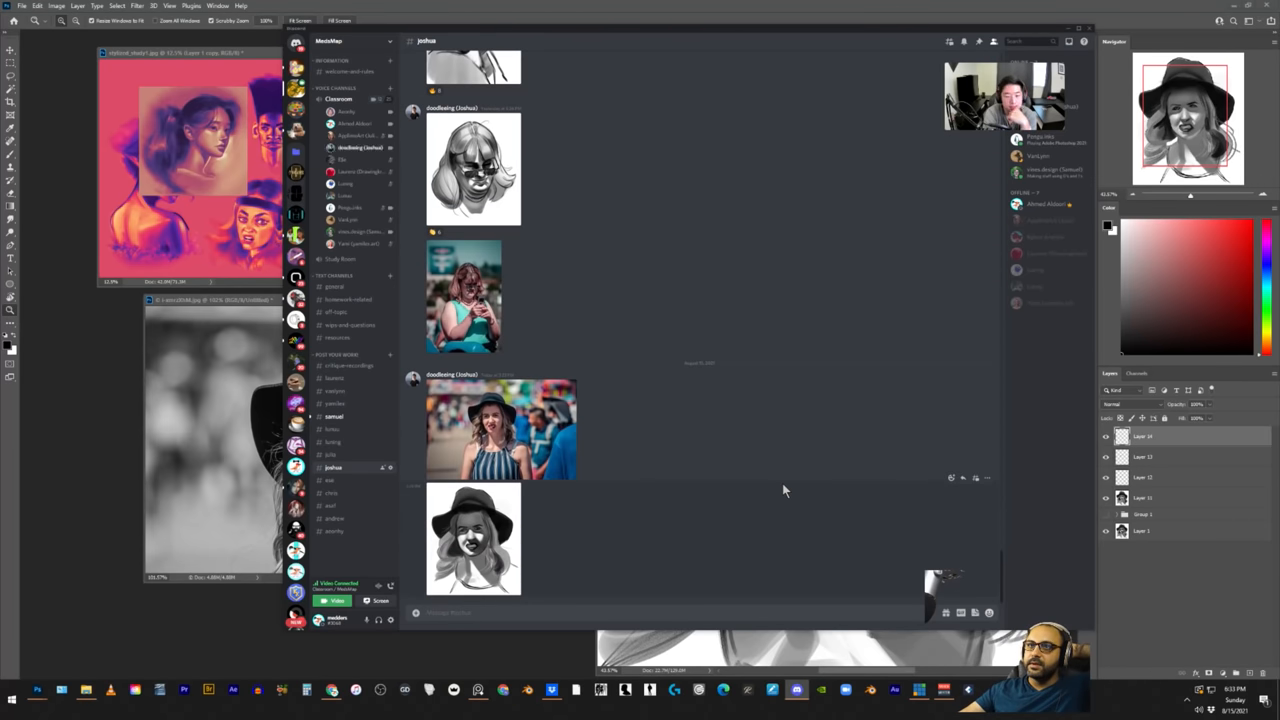